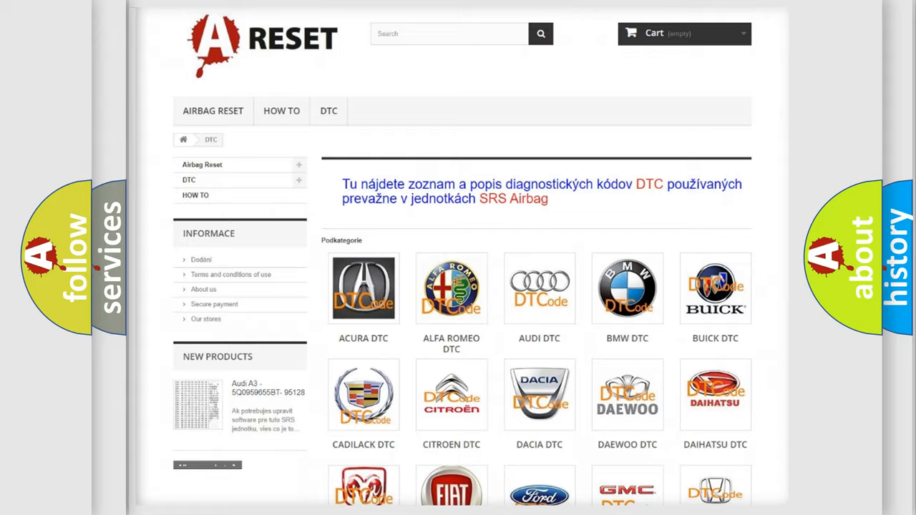
- Open the Dodge DTC code list from the category grid and scroll to code B212816
scroll("down", 3)
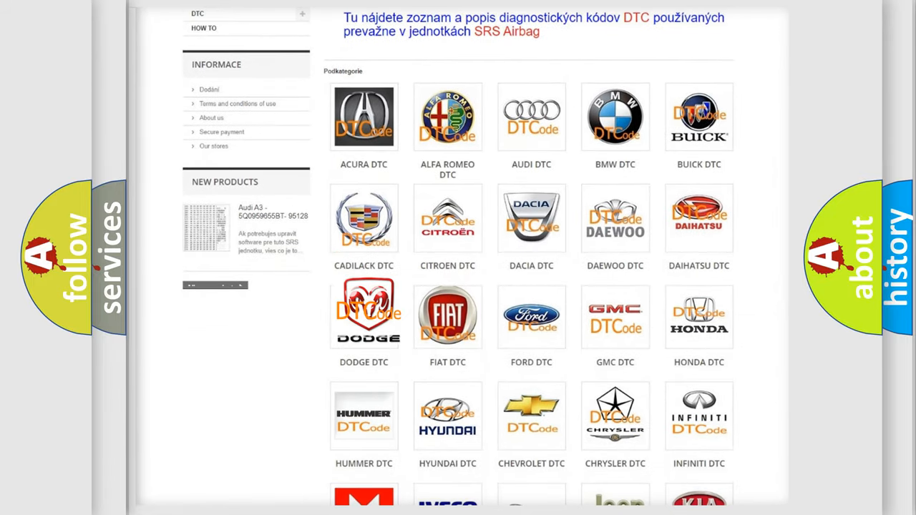
left_click(364, 316)
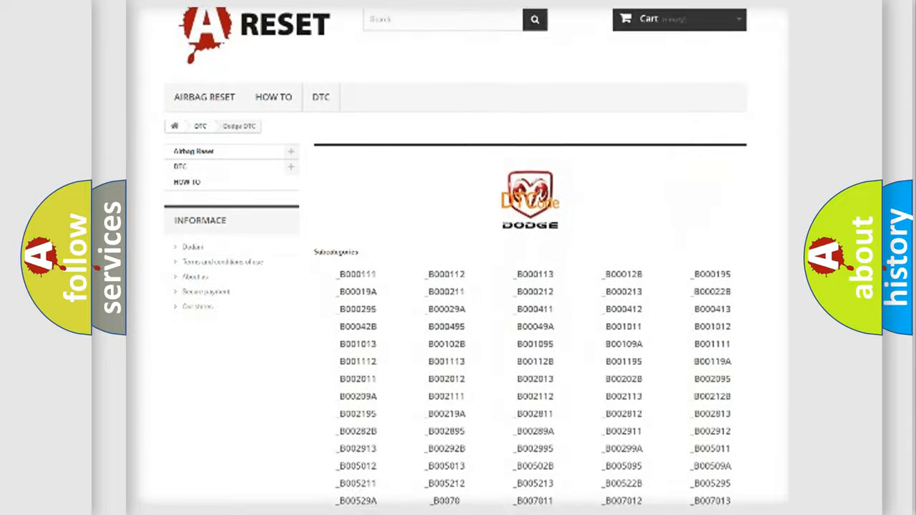
scroll("down", 3)
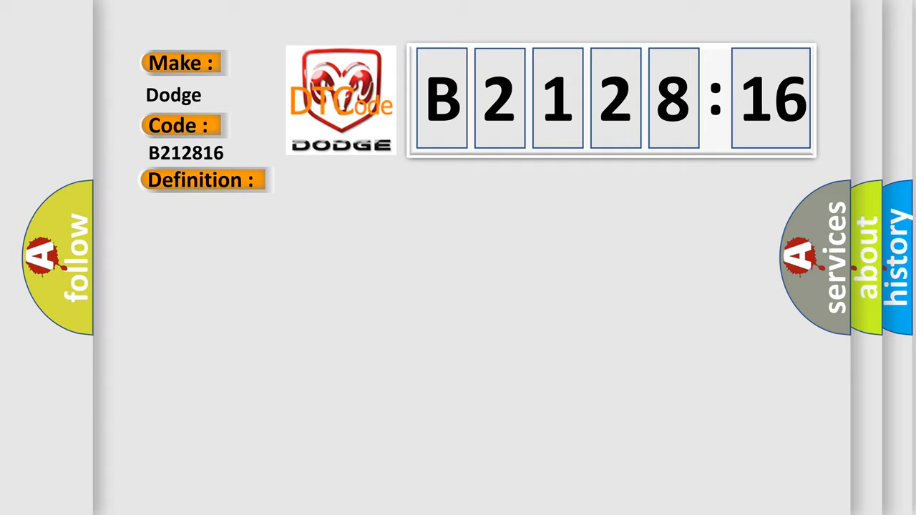
- Reveal the Description heading and the Tire Pressure Monitoring sensor explanation on the B212816 slide
left_click(201, 180)
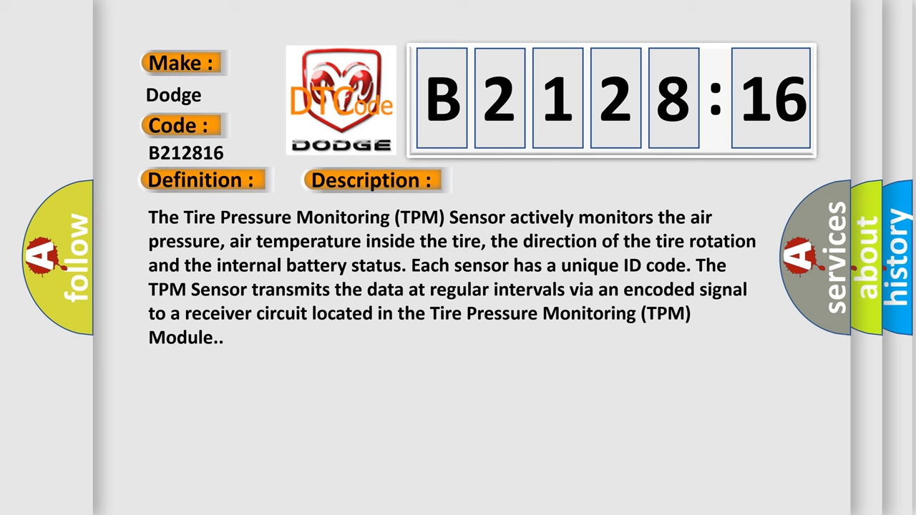